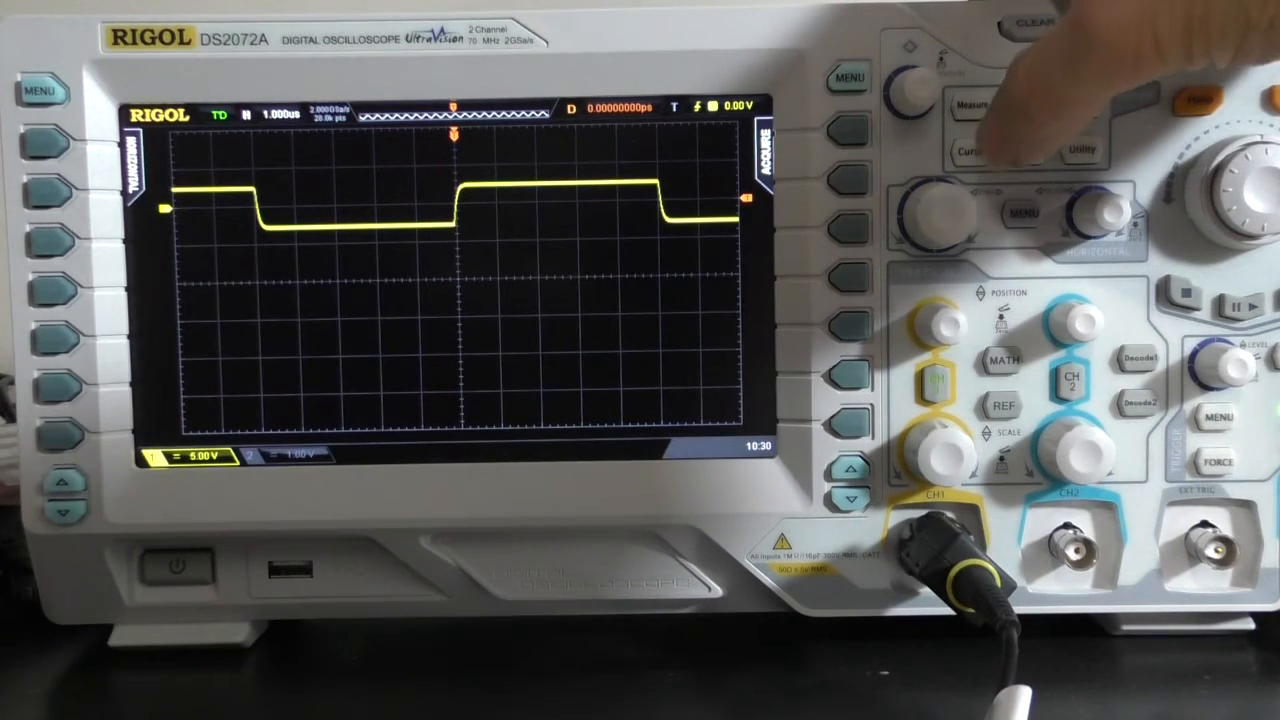
Open the Measure menu for the CH1 square wave, leaving Display All off.
left_click(970, 106)
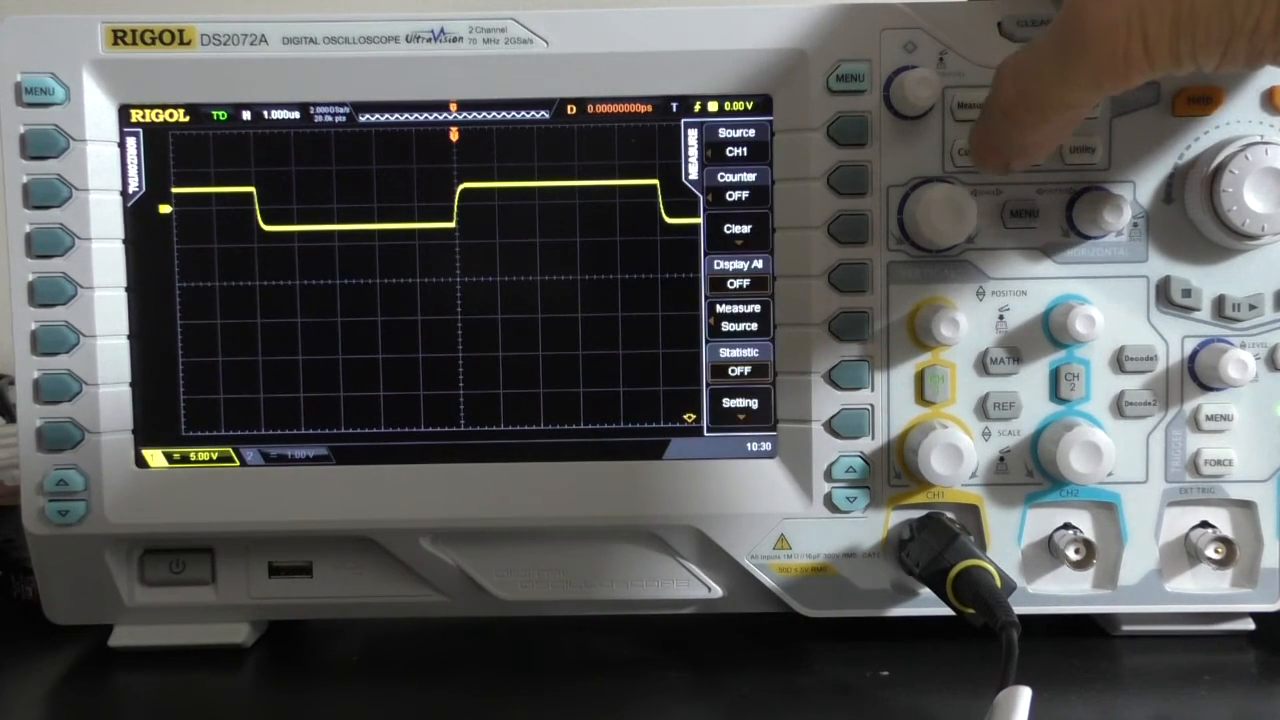